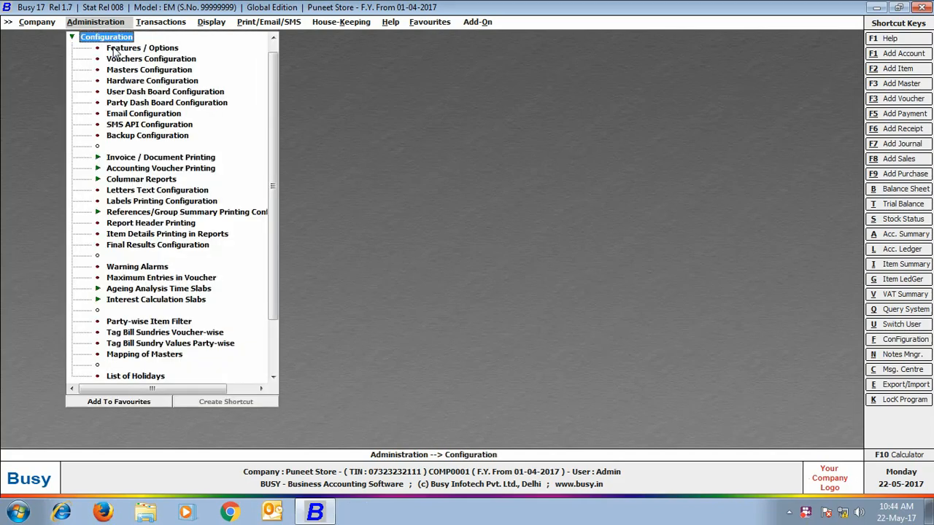
Step: Enable 'Validate Sales Return with Original Sales' in the Inventory feature options
left_click(141, 47)
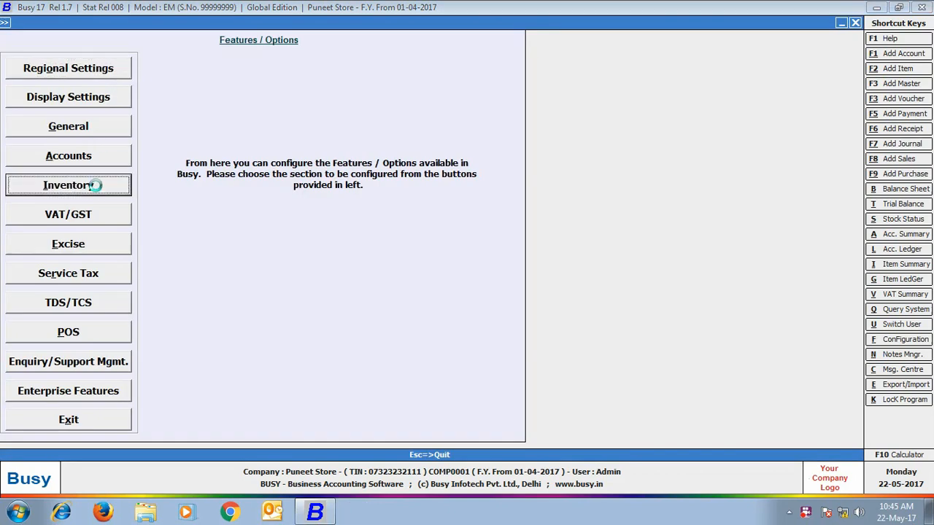
left_click(68, 184)
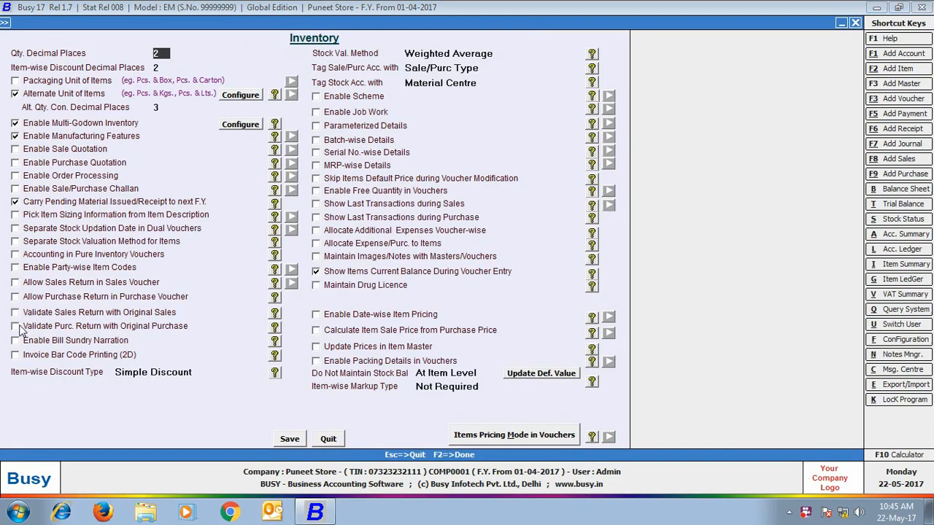
mouse_move(163, 327)
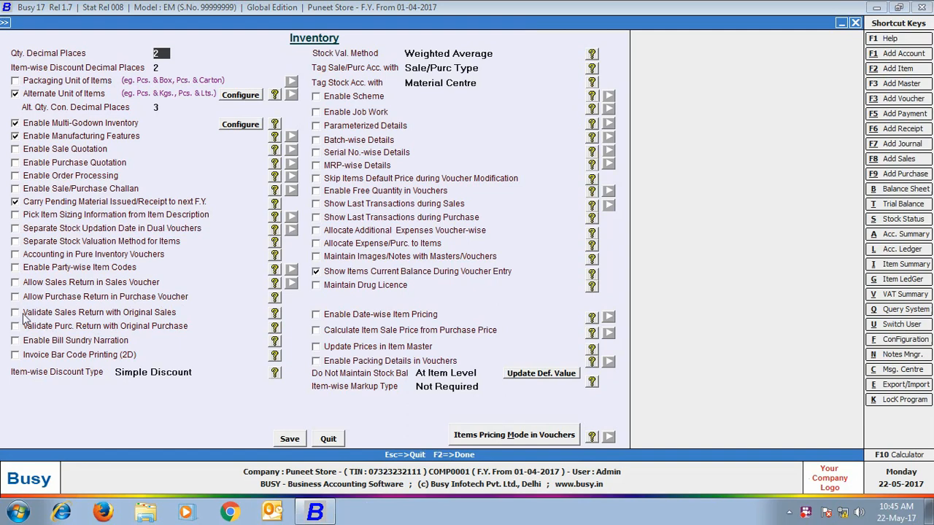
left_click(14, 312)
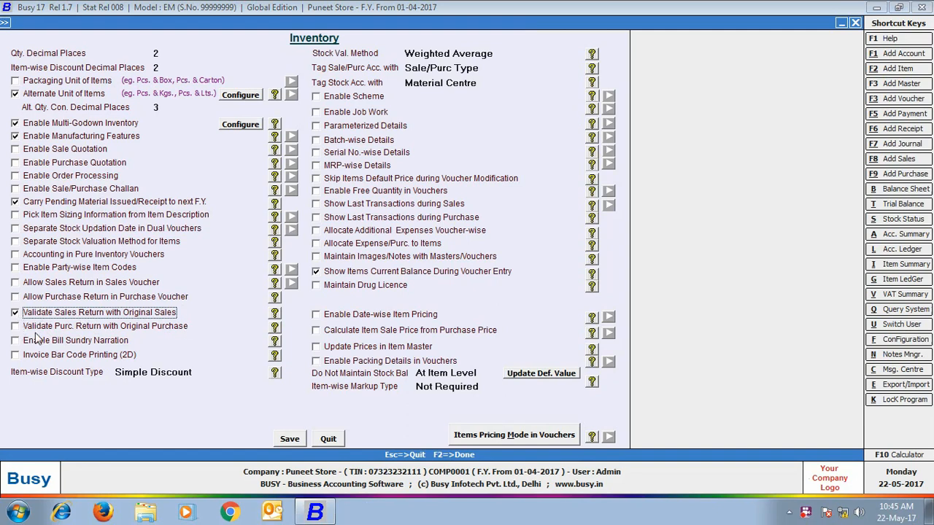
mouse_move(73, 340)
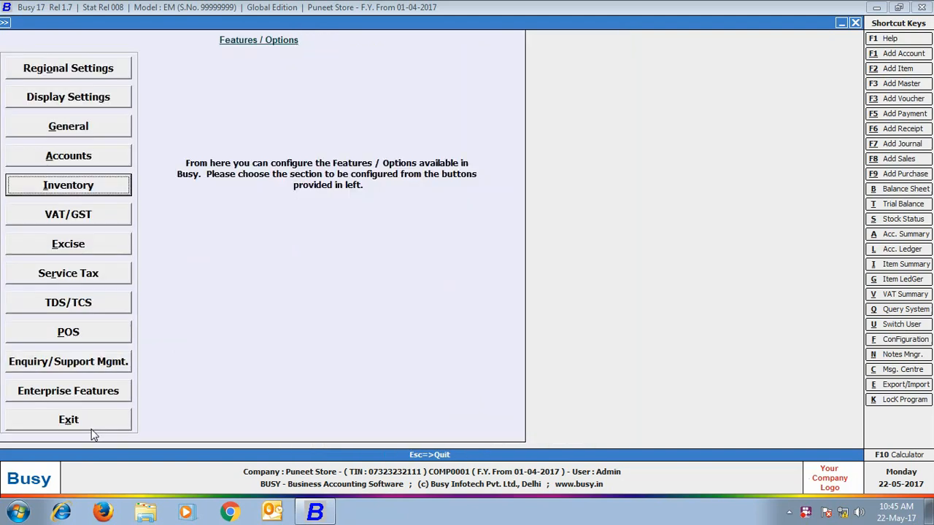
Step: Save a sales voucher to Monu Confectionery for 20 Frooti Mango Drink - 1ltr. at 55, without printing
left_click(160, 22)
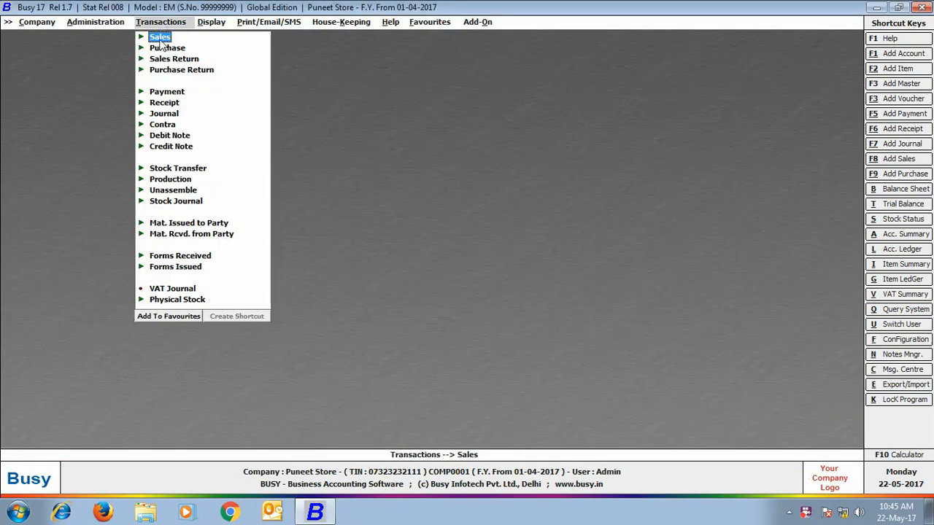
left_click(159, 37)
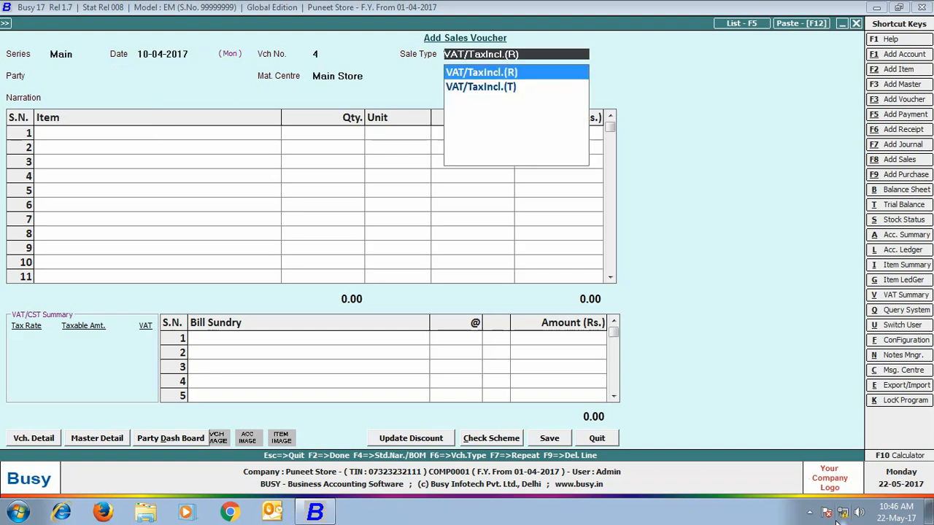
type("monu")
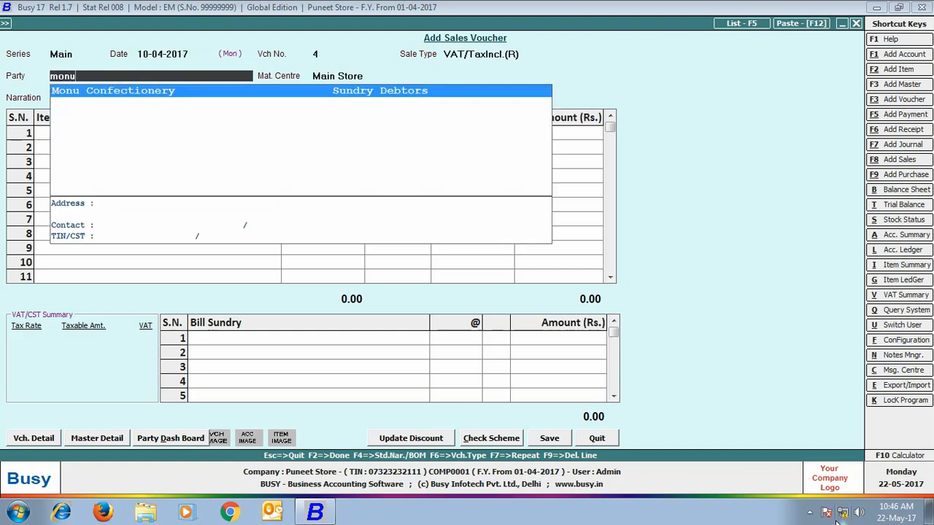
type("fro")
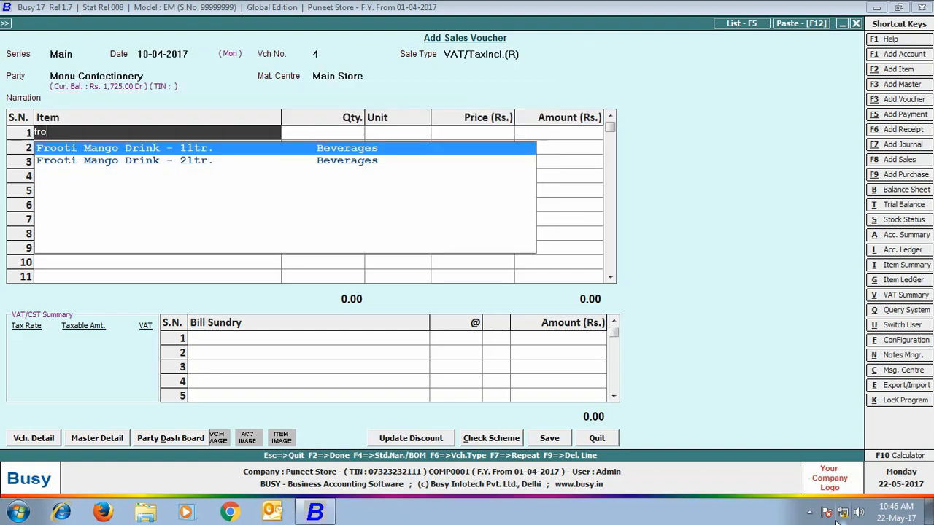
left_click(124, 147)
type("20")
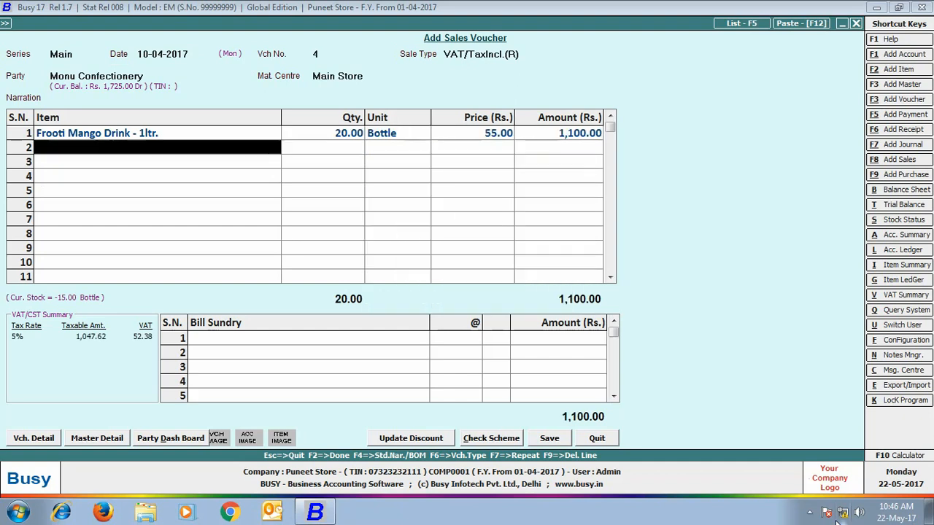
left_click(549, 438)
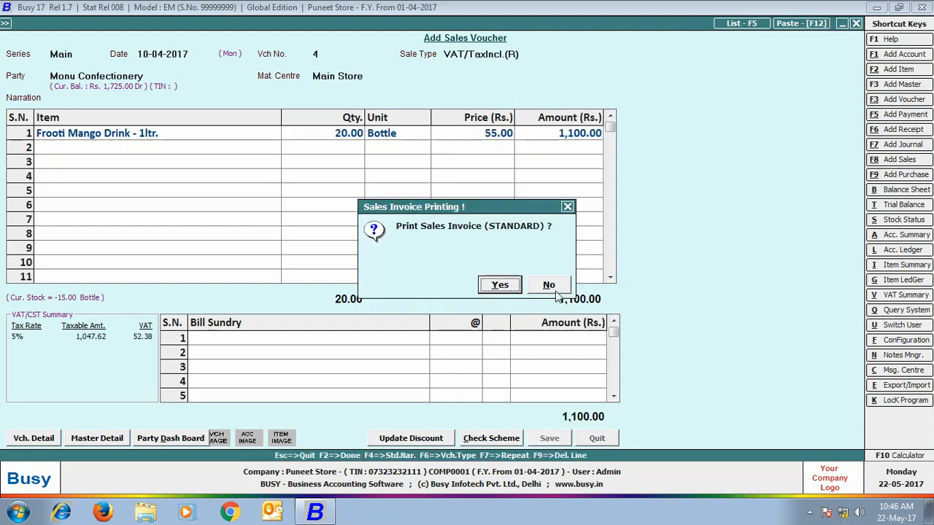
left_click(549, 284)
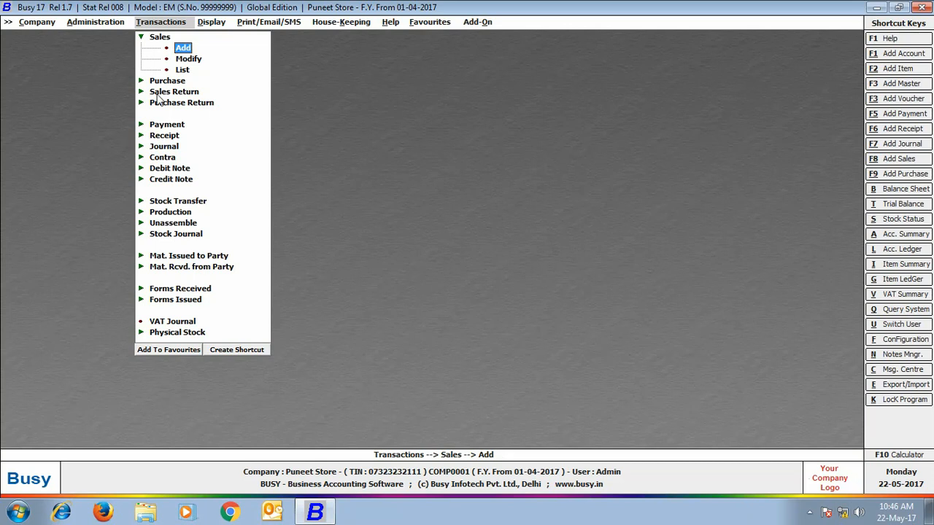
mouse_move(193, 100)
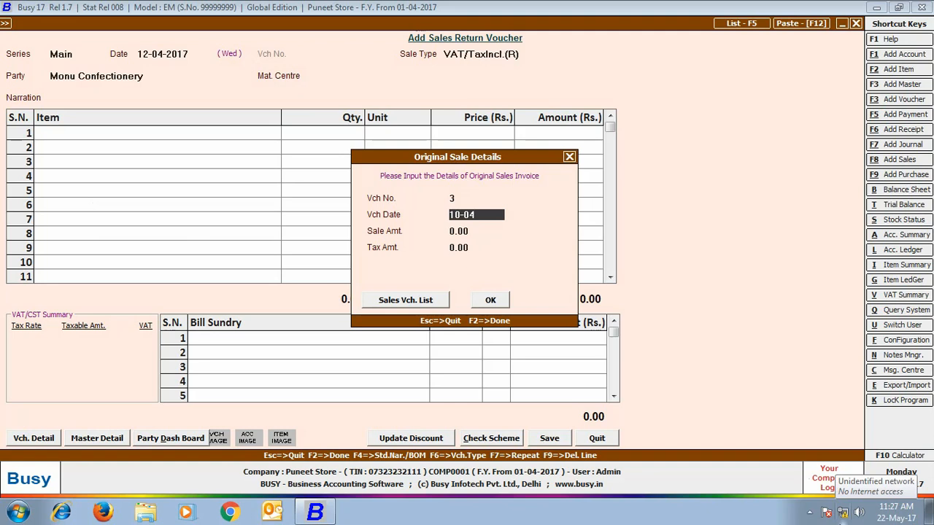
Step: Enter the original sale voucher date for the Monu Confectionery sales return
left_click(491, 300)
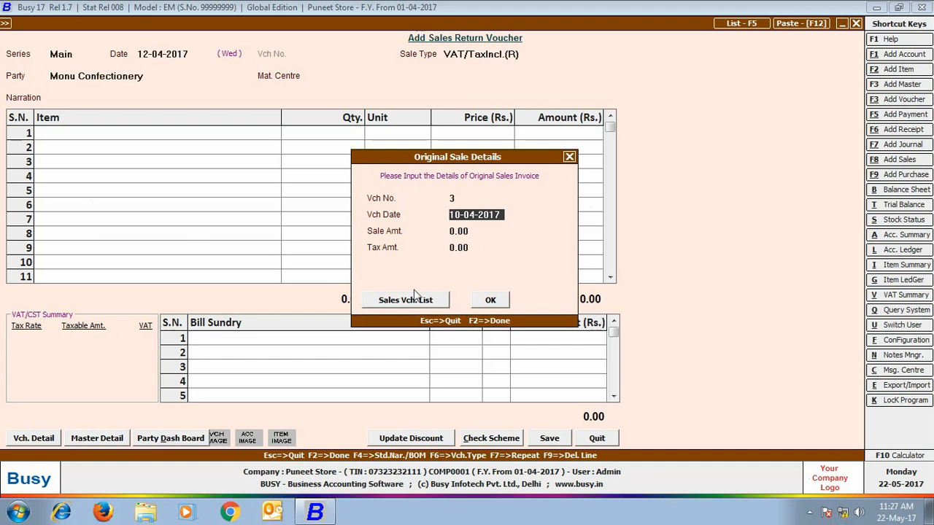
Step: Review the party's sales list and confirm original sale voucher 4 dated 10-04-2017
left_click(405, 300)
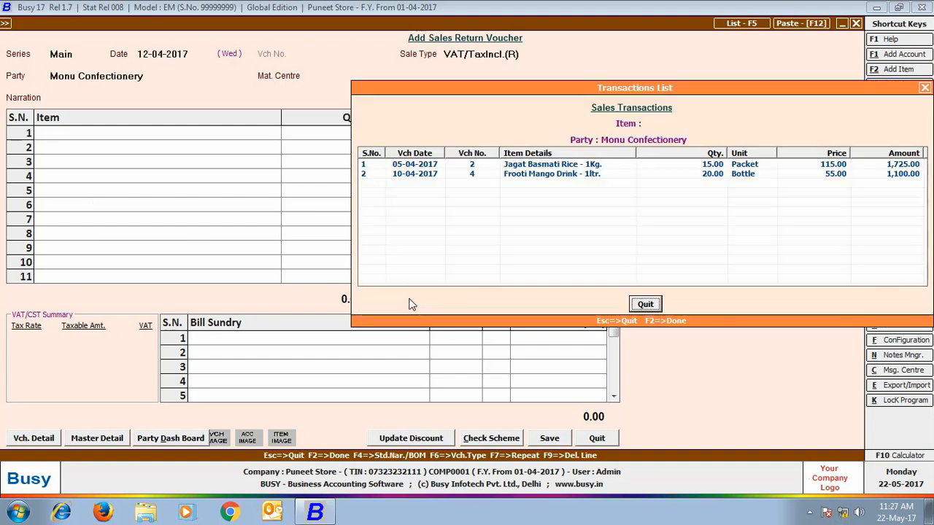
mouse_move(591, 188)
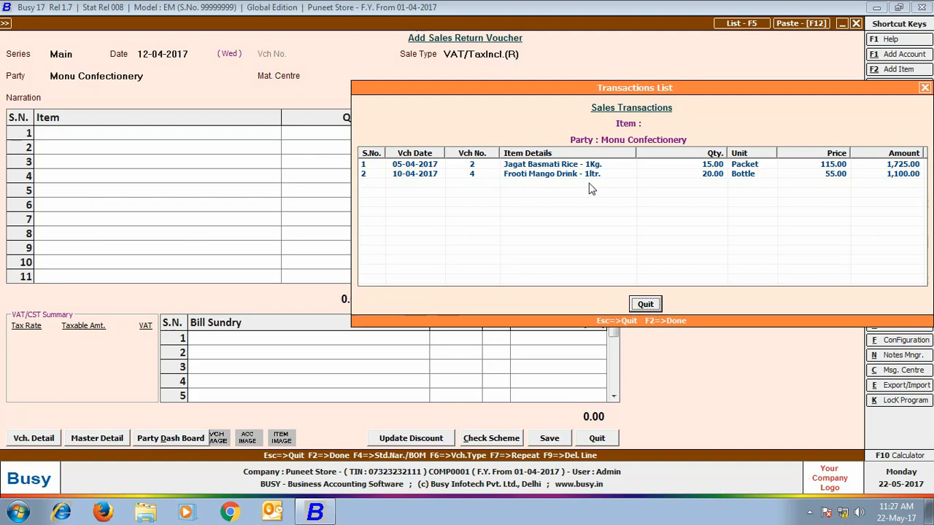
mouse_move(914, 187)
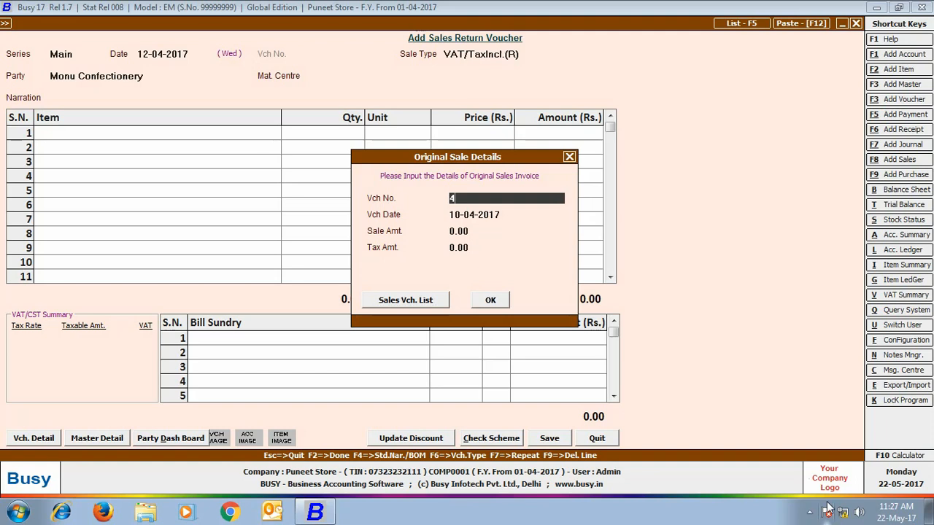
key("enter")
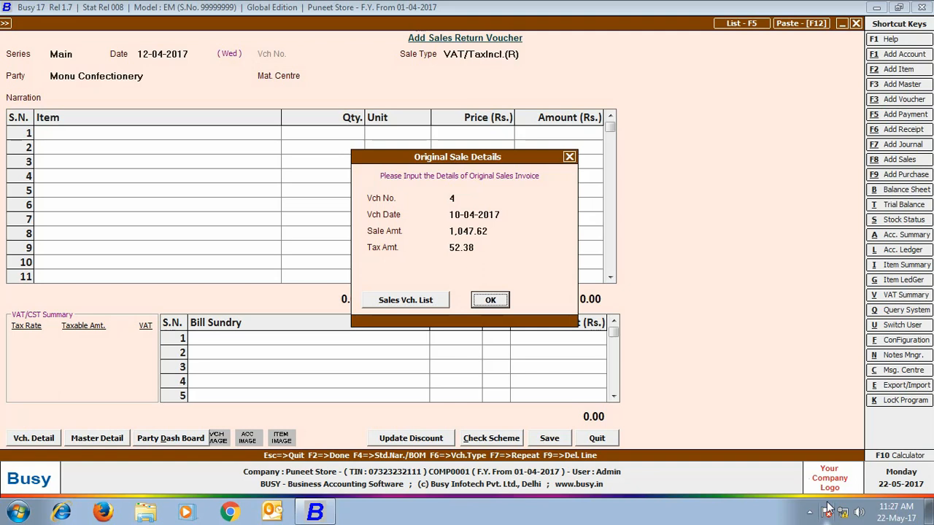
left_click(491, 300)
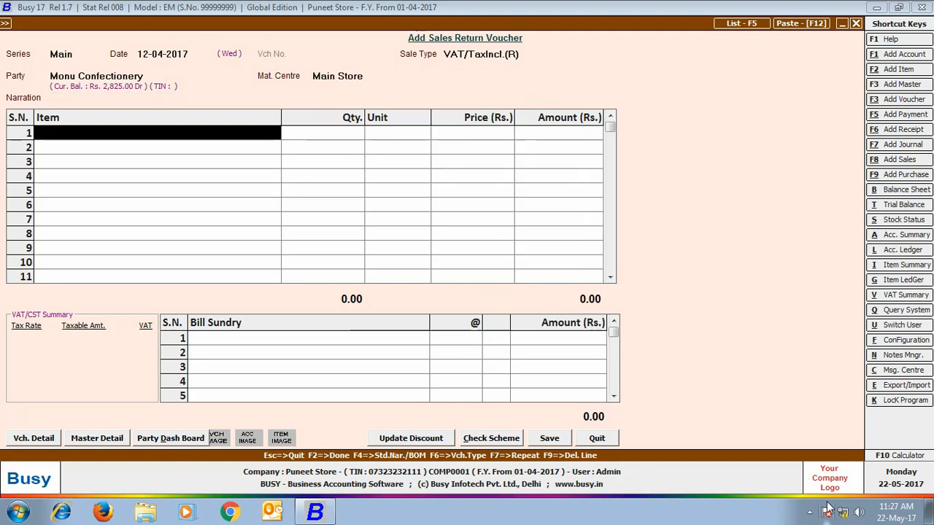
Step: Enter 5 Frooti Mango Drink - 2ltr. at 95 and answer No to the invalid-item warning
type("fro")
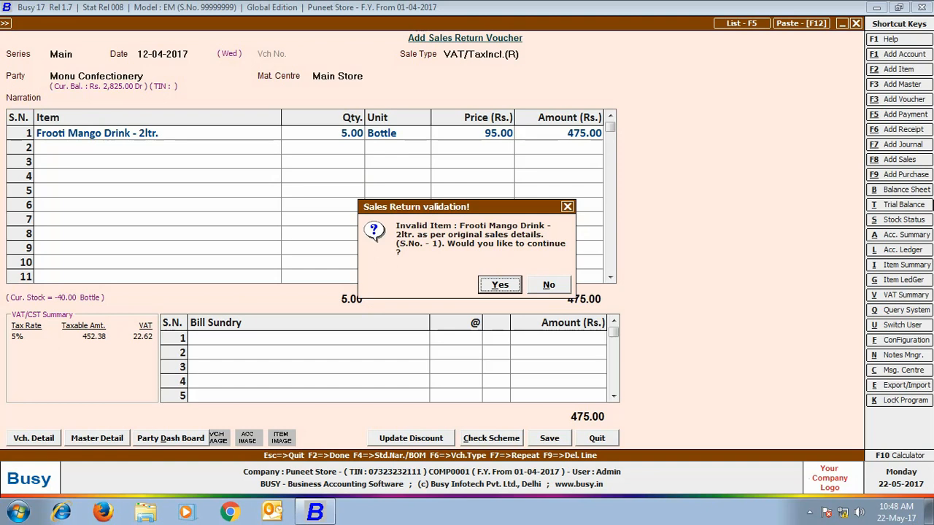
mouse_move(551, 257)
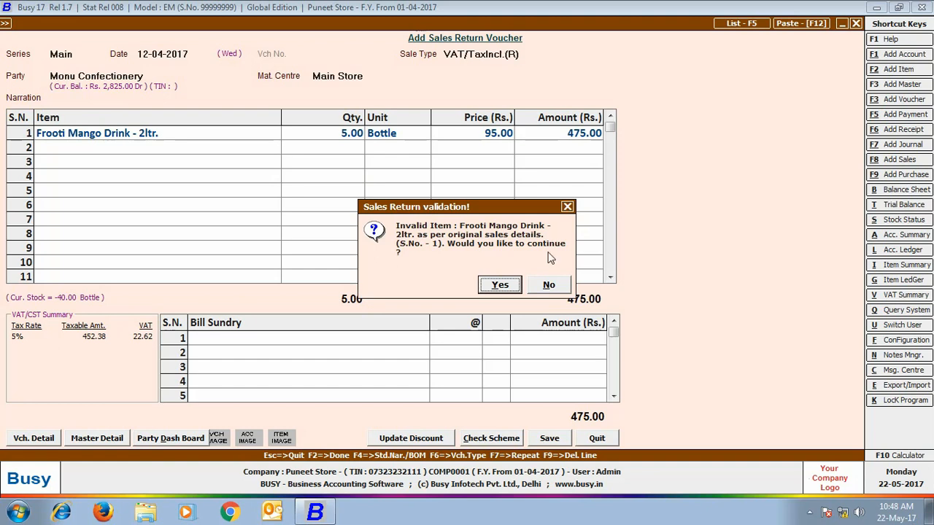
left_click(500, 285)
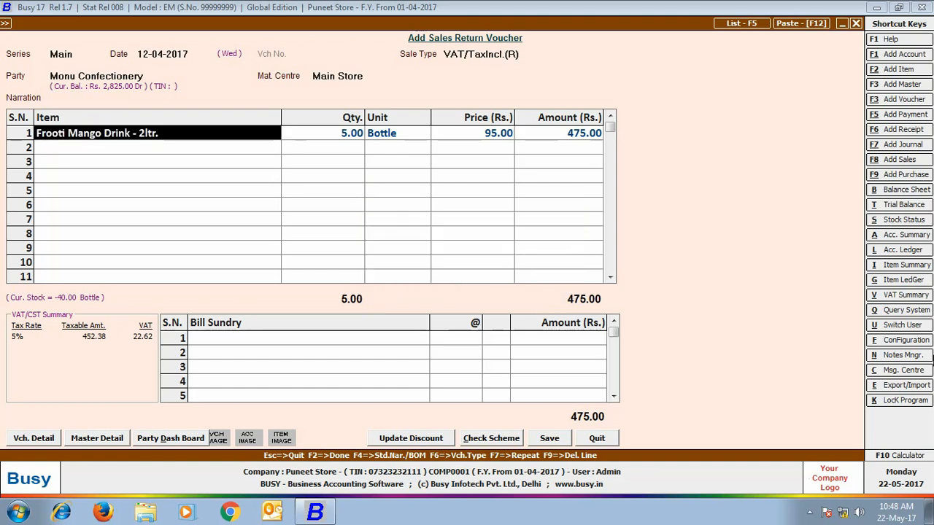
Step: Replace the item with Frooti Mango Drink - 1ltr., qty 5 at 55, and save the sales return
type("fr")
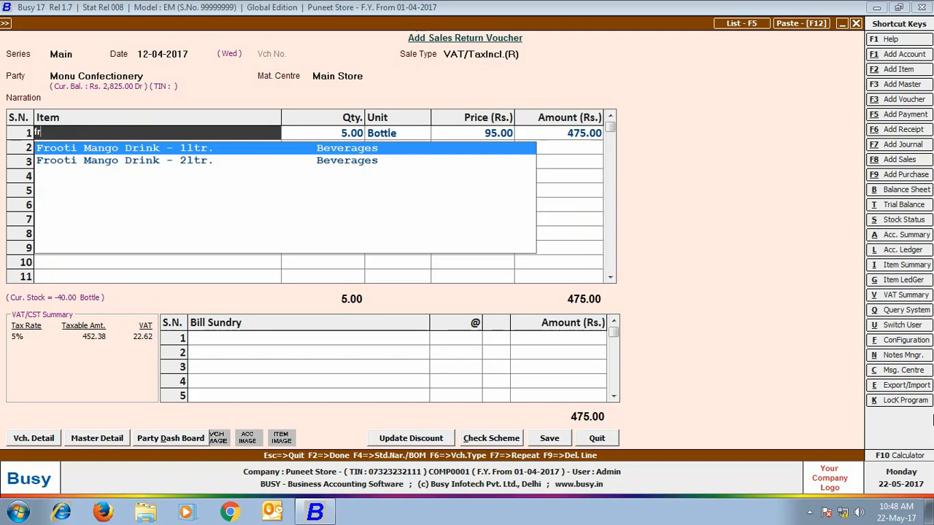
left_click(124, 147)
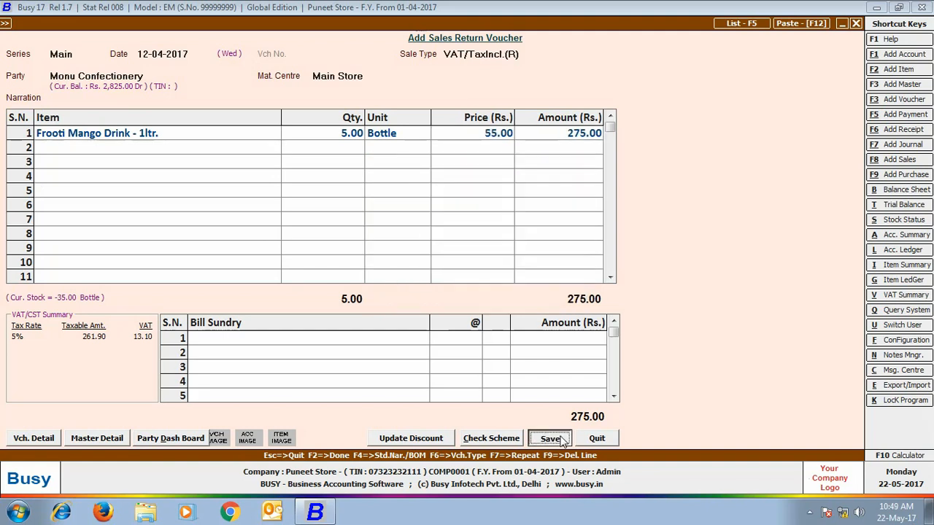
left_click(549, 437)
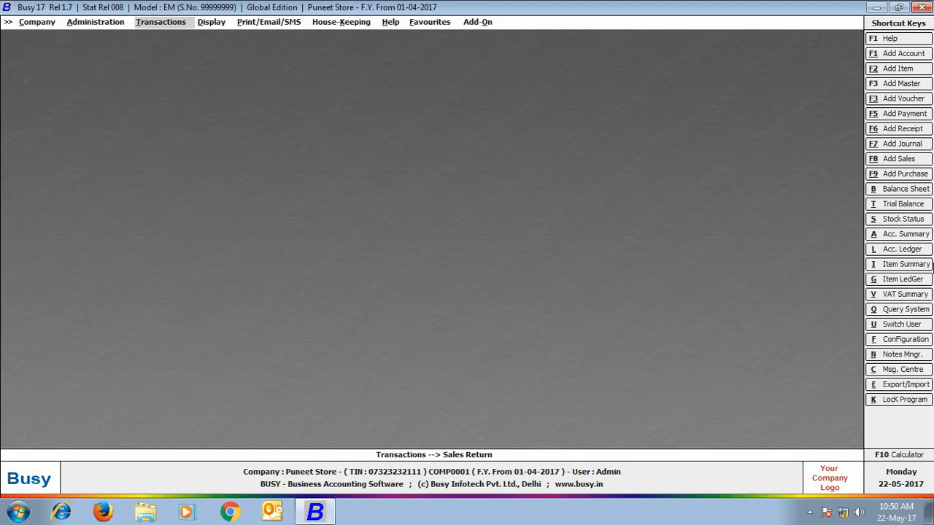